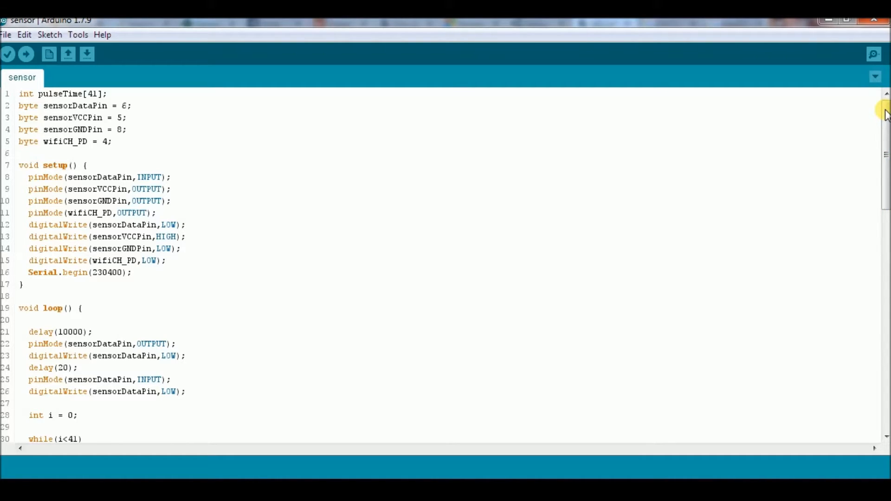
Review the DHT sensor sketch from setup down to the HTTP request lines, highlighting a code line.
{"action": "scroll", "scroll_direction": "down", "scroll_amount": 3}
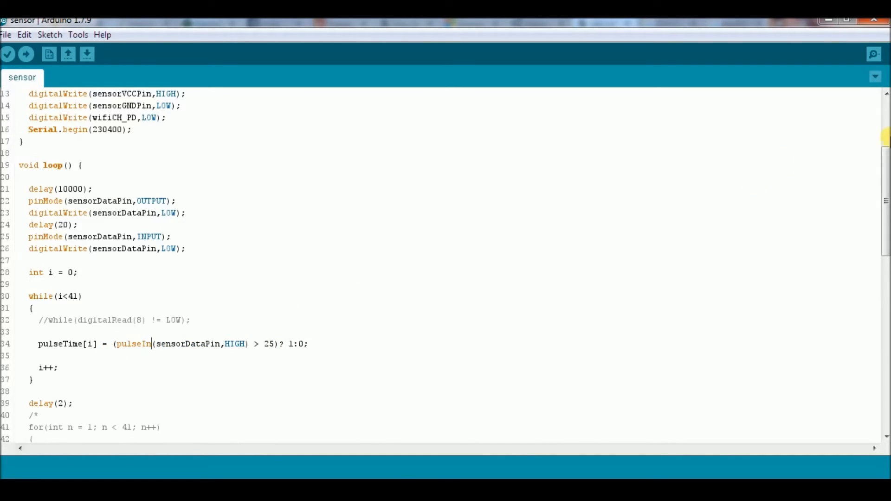
{"action": "scroll", "scroll_direction": "down", "scroll_amount": 3}
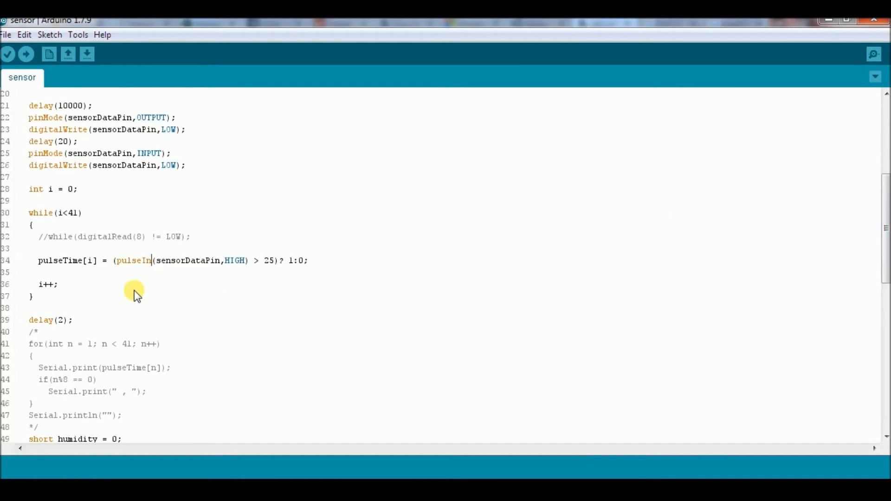
{"action": "left_click_drag", "start_coordinate": [154, 260], "coordinate": [246, 259]}
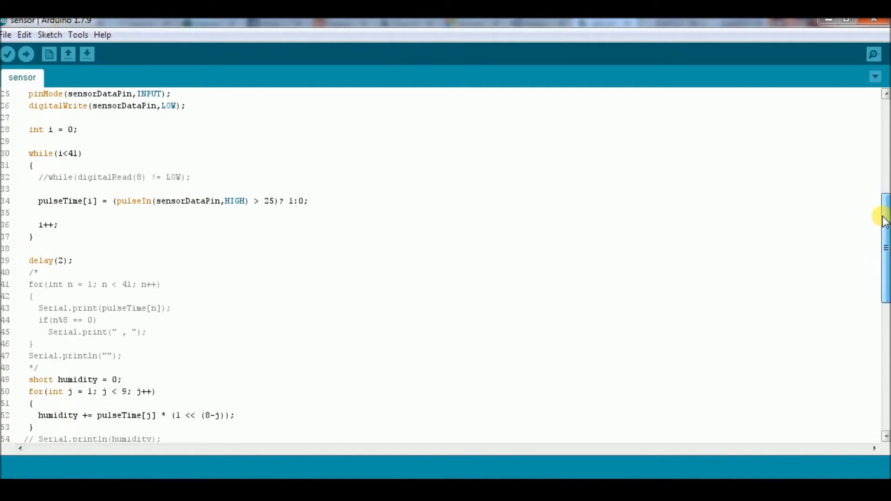
{"action": "scroll", "scroll_direction": "down", "scroll_amount": 3}
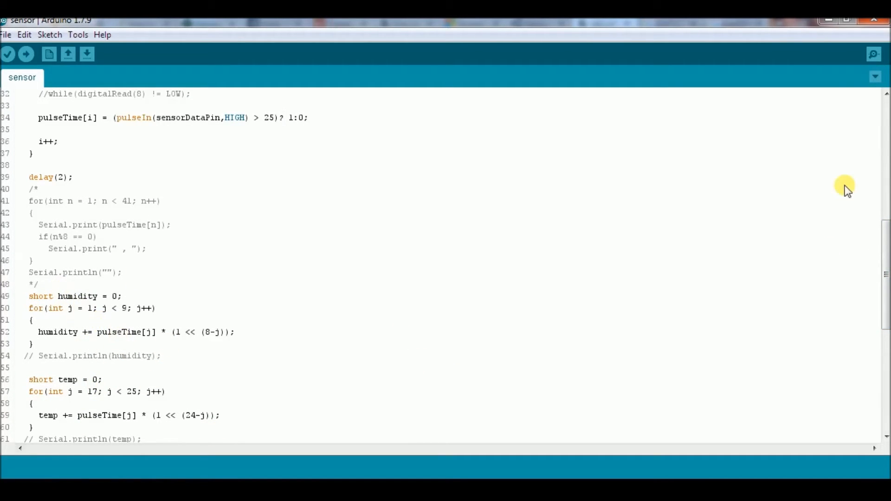
{"action": "scroll", "scroll_direction": "down", "scroll_amount": 3}
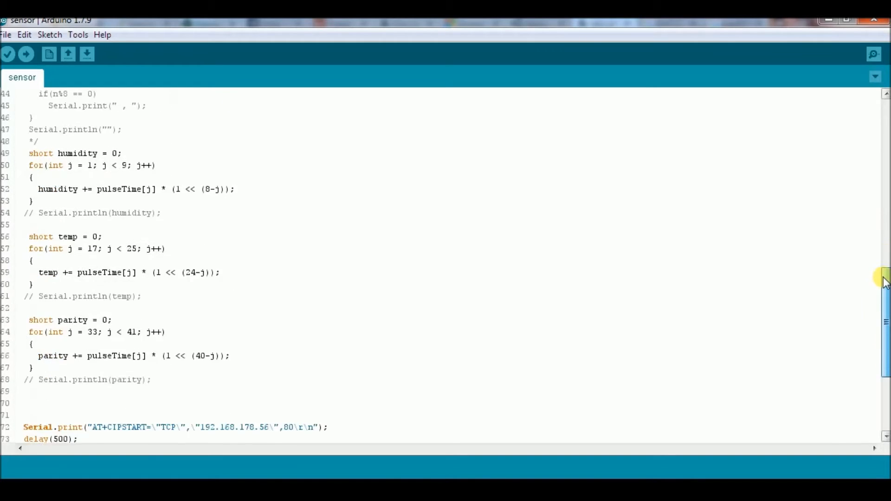
{"action": "scroll", "scroll_direction": "down", "scroll_amount": 3}
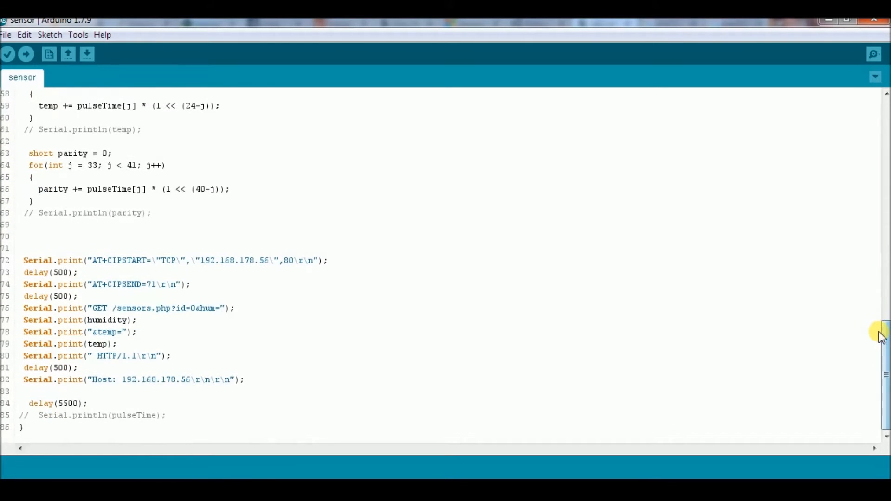
{"action": "mouse_move", "coordinate": [77, 308]}
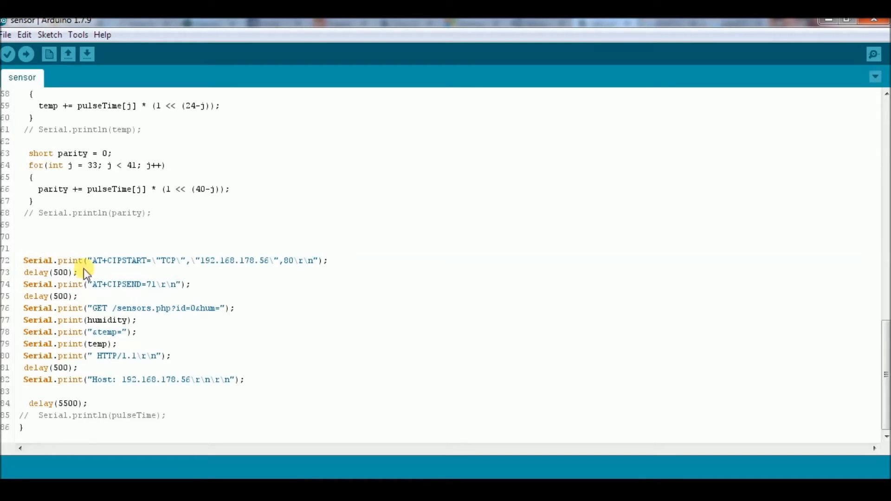
{"action": "mouse_move", "coordinate": [381, 287]}
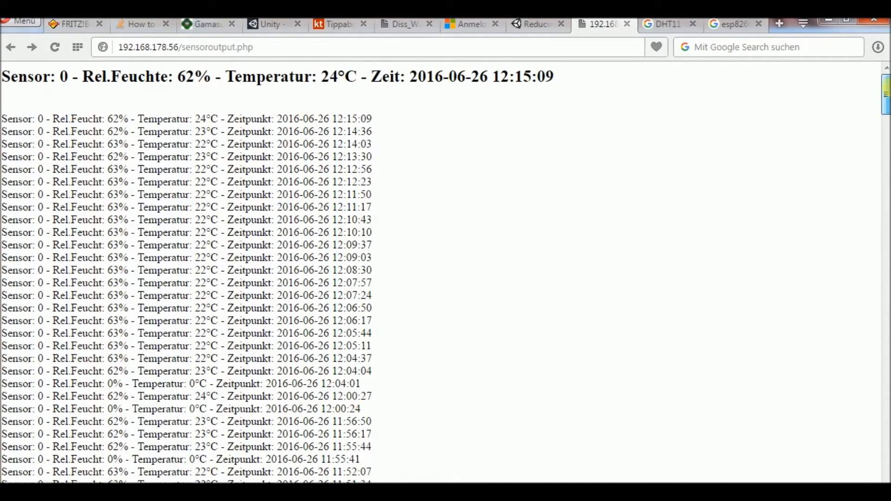
Browse the logged humidity and temperature readings on sensoroutput.php down to the early-April entries.
{"action": "left_click", "coordinate": [55, 47]}
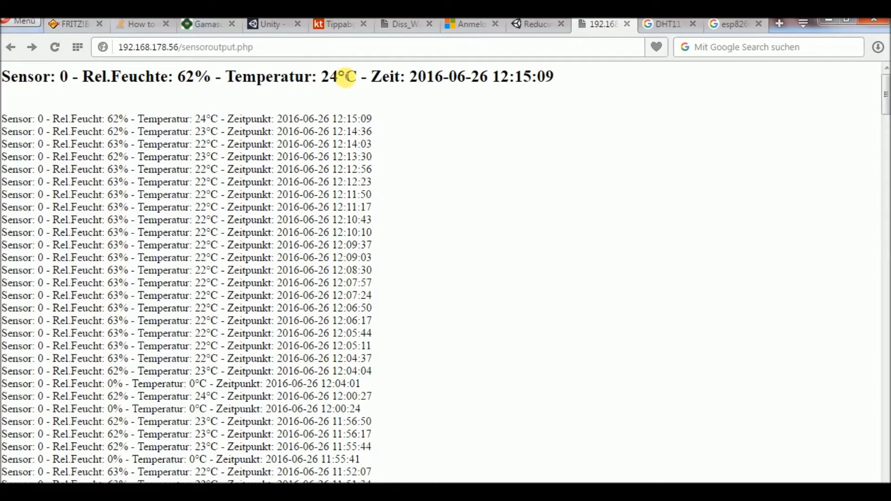
{"action": "left_click", "coordinate": [55, 47]}
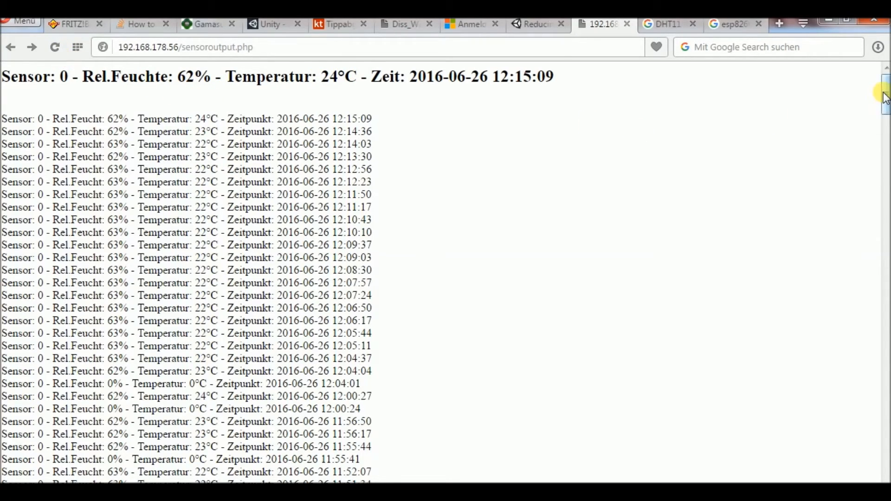
{"action": "scroll", "scroll_direction": "down", "scroll_amount": 3}
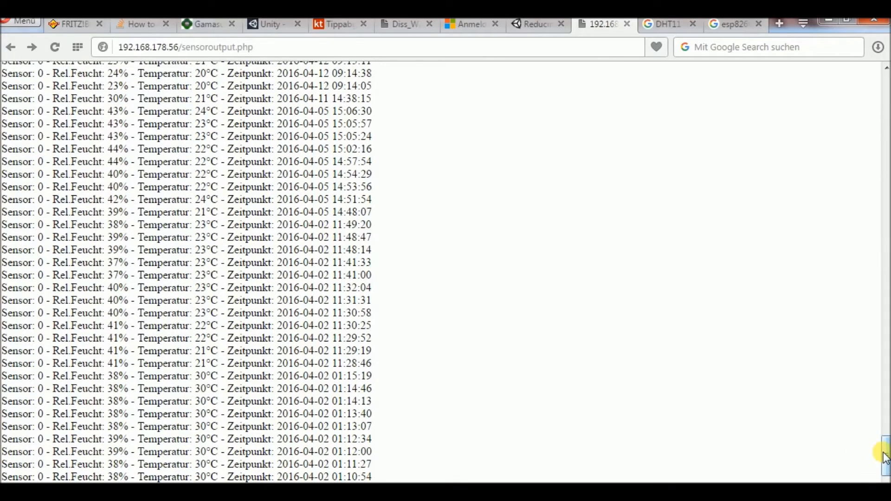
{"action": "scroll", "scroll_direction": "down", "scroll_amount": 3}
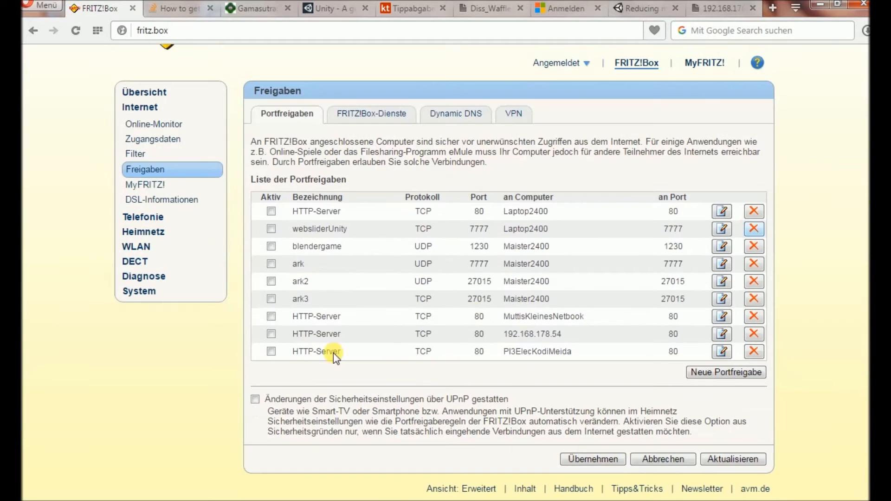
Enable the HTTP-Server port 80 rule to PI3ElecKodiMeida and apply it with Übernehmen.
{"action": "left_click", "coordinate": [271, 351]}
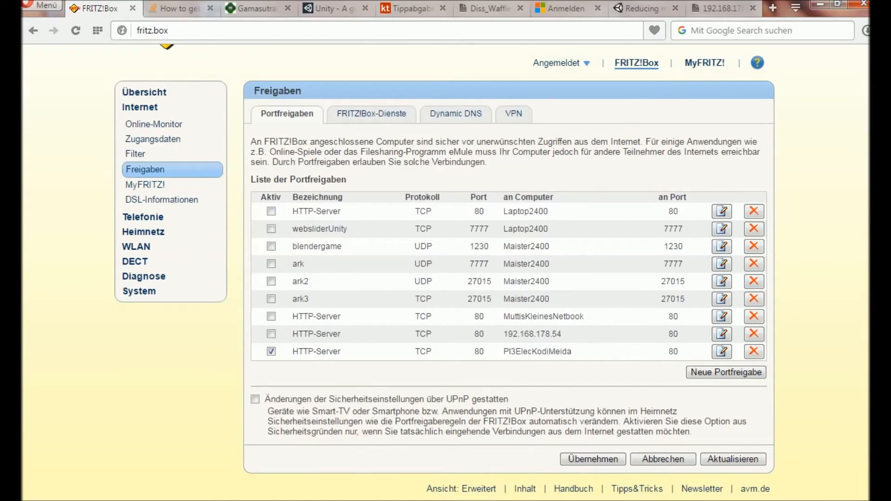
{"action": "left_click", "coordinate": [591, 459]}
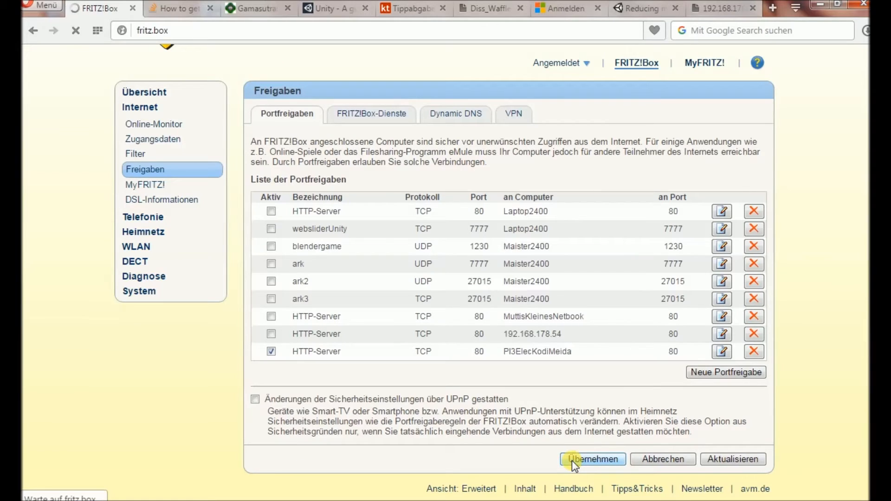
{"action": "left_click", "coordinate": [591, 459]}
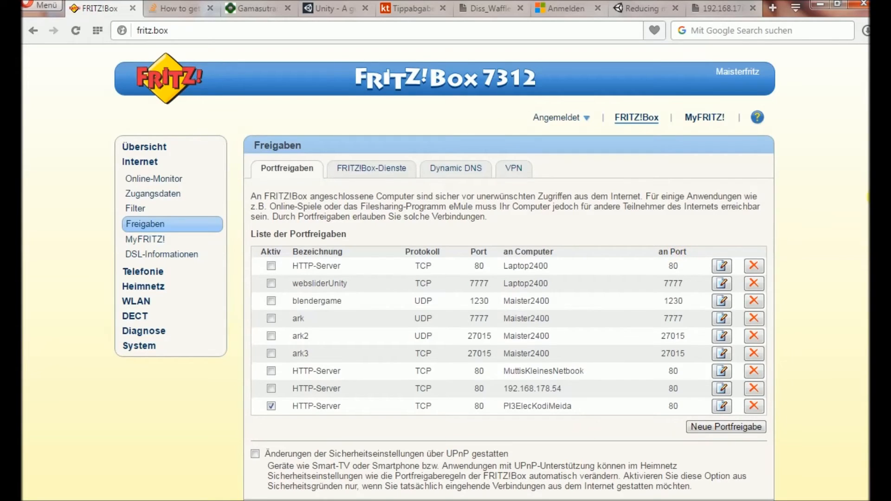
{"action": "left_click", "coordinate": [454, 168]}
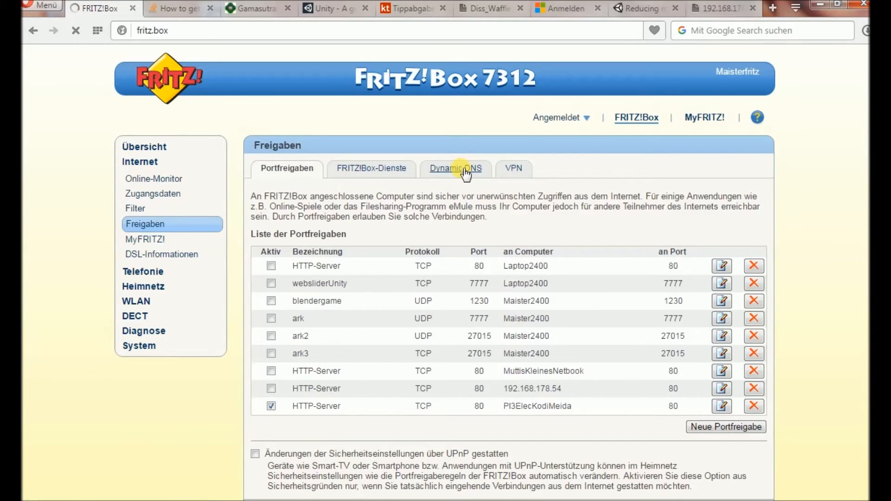
Review the Dynamic DNS tab showing No-IP.com enabled, then return to the sensor readings tab.
{"action": "left_click", "coordinate": [453, 168]}
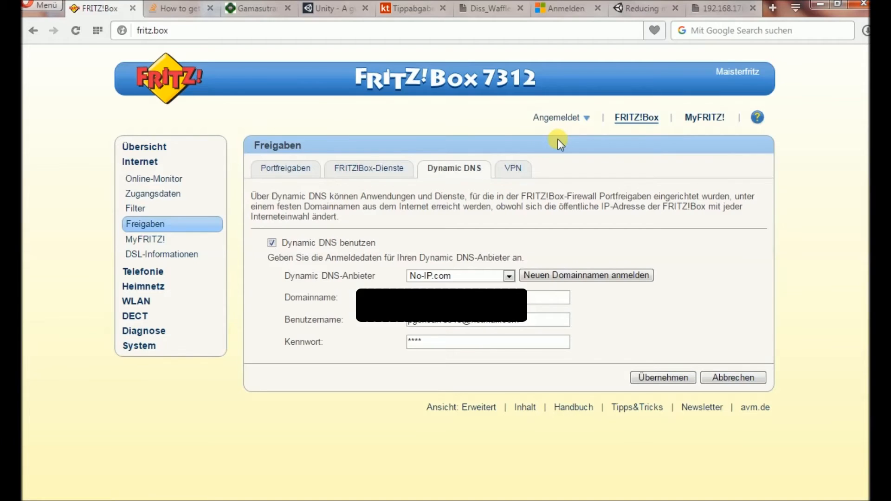
{"action": "mouse_move", "coordinate": [770, 207]}
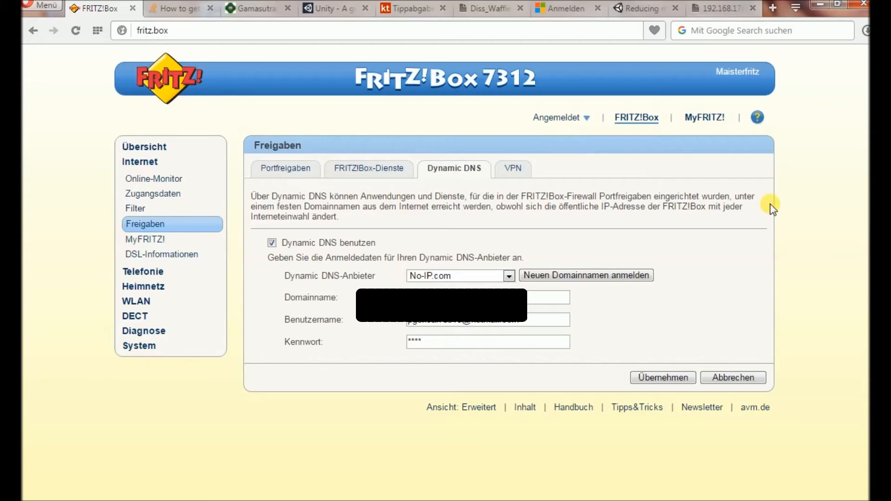
{"action": "mouse_move", "coordinate": [601, 43]}
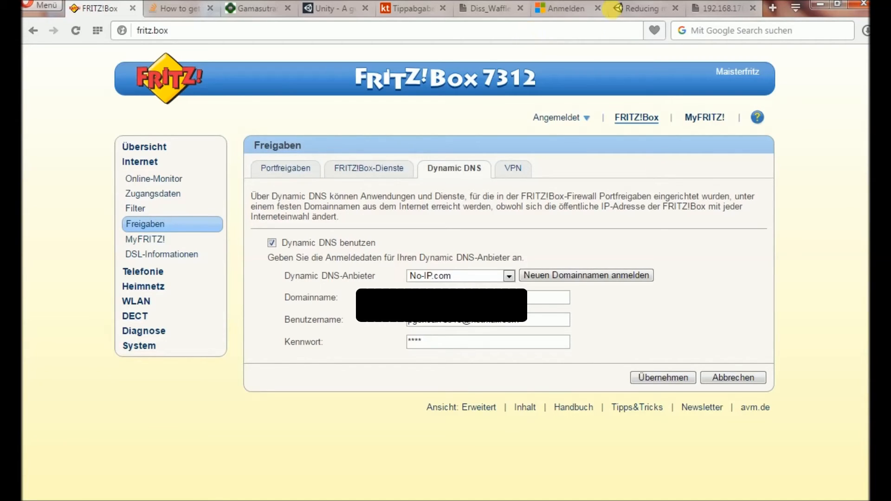
{"action": "left_click", "coordinate": [718, 8]}
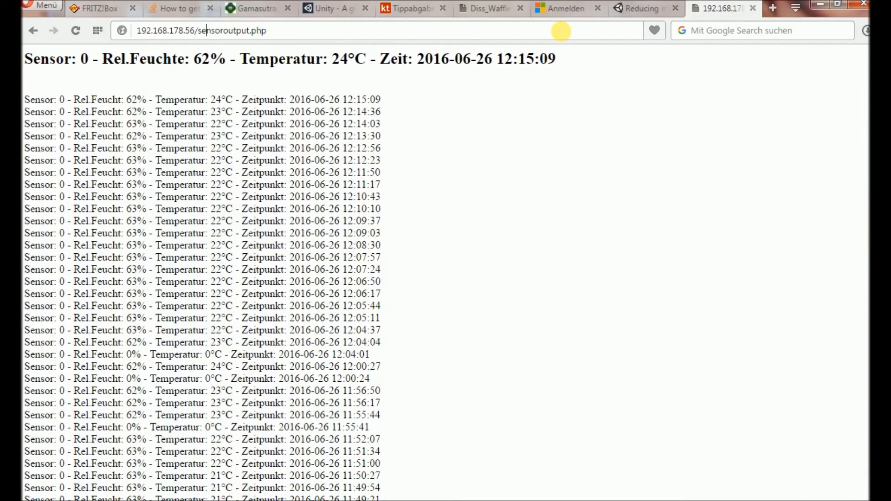
Highlight the 192.168.178.56 host part of the sensor page URL in the address bar.
{"action": "double_click", "coordinate": [188, 29]}
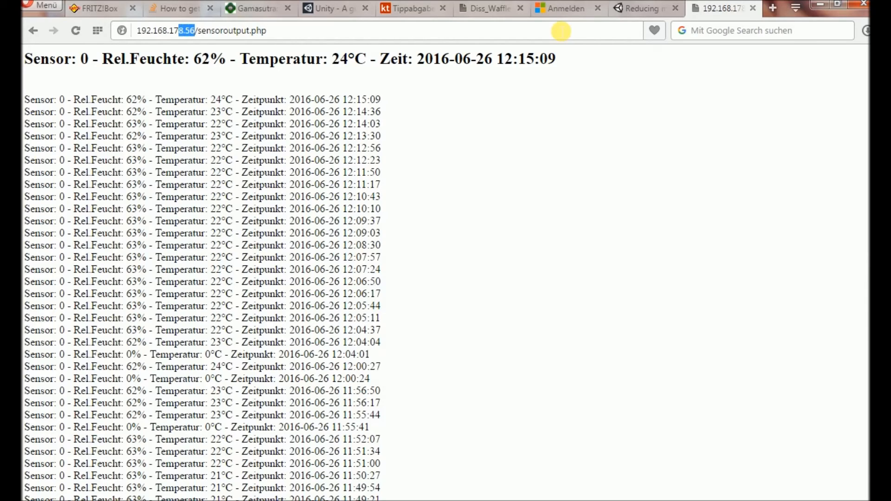